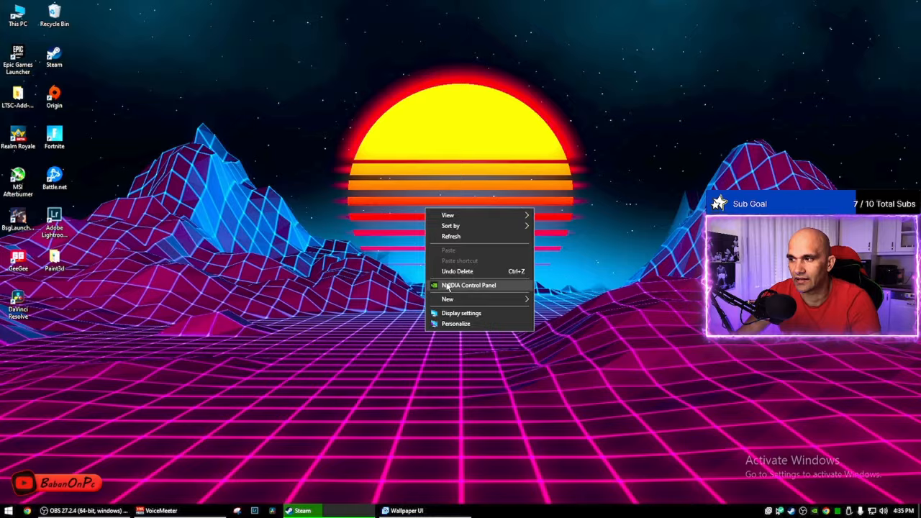
# Launch the NVIDIA Control Panel from the desktop context menu.
pyautogui.click(469, 285)
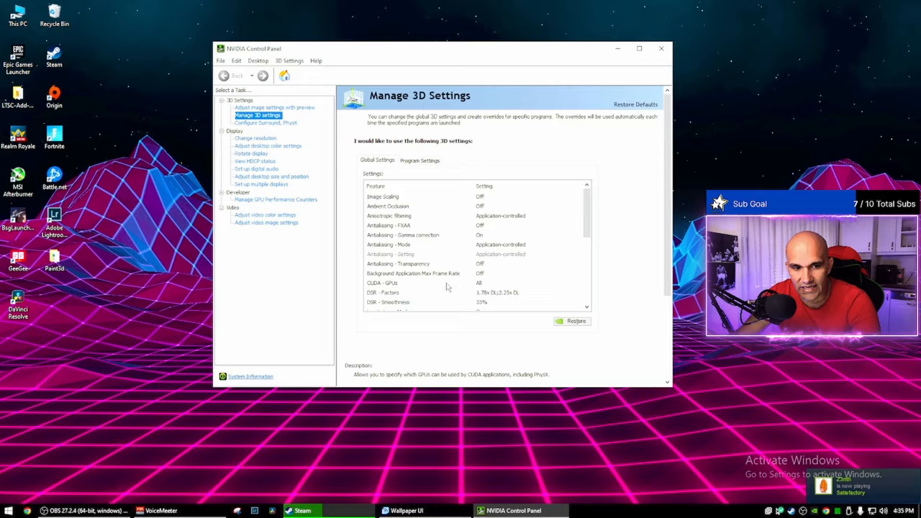
# Scroll the global 3D settings list down to DSR - Factors.
pyautogui.scroll(-3)
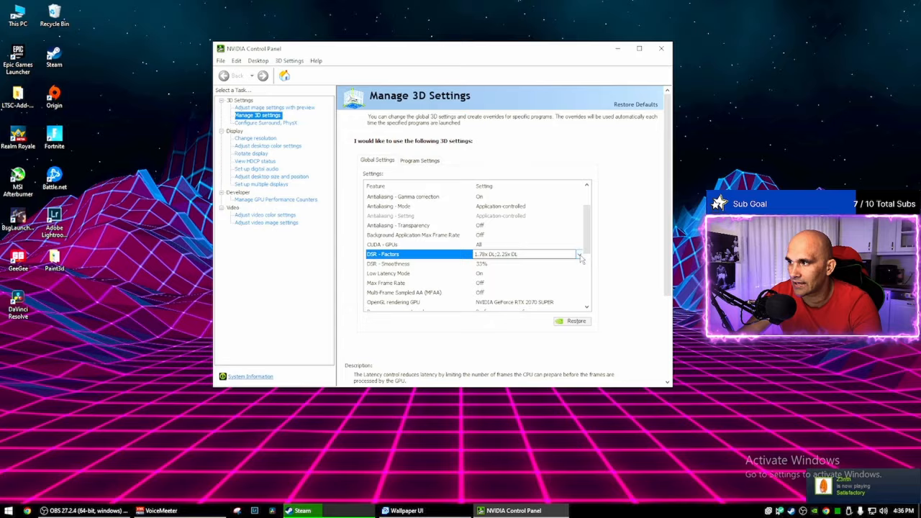
# Select the 1.78x DL and 2.25x DL DSR factors and confirm with OK.
pyautogui.click(579, 254)
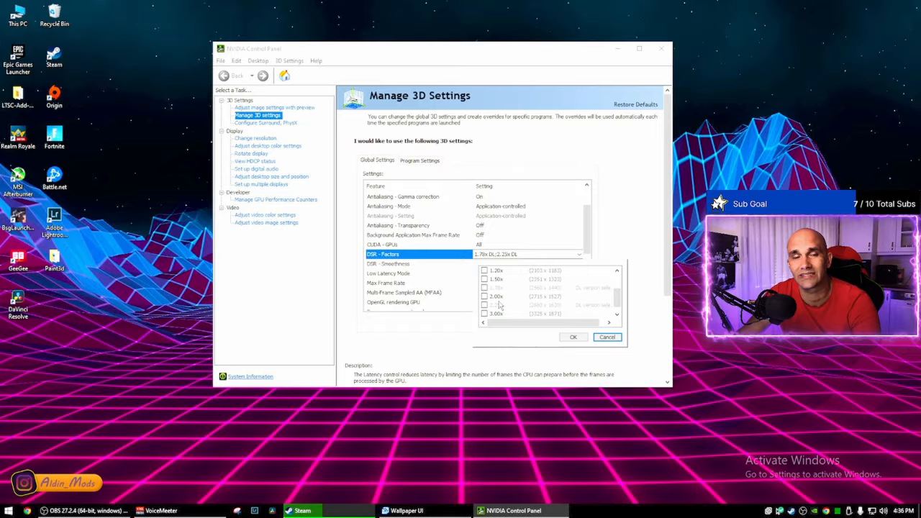
pyautogui.scroll(3)
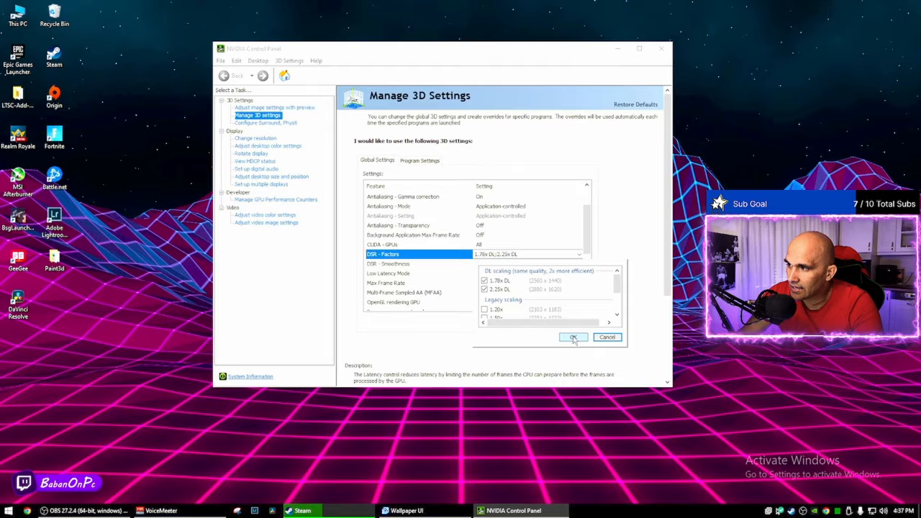
pyautogui.click(573, 336)
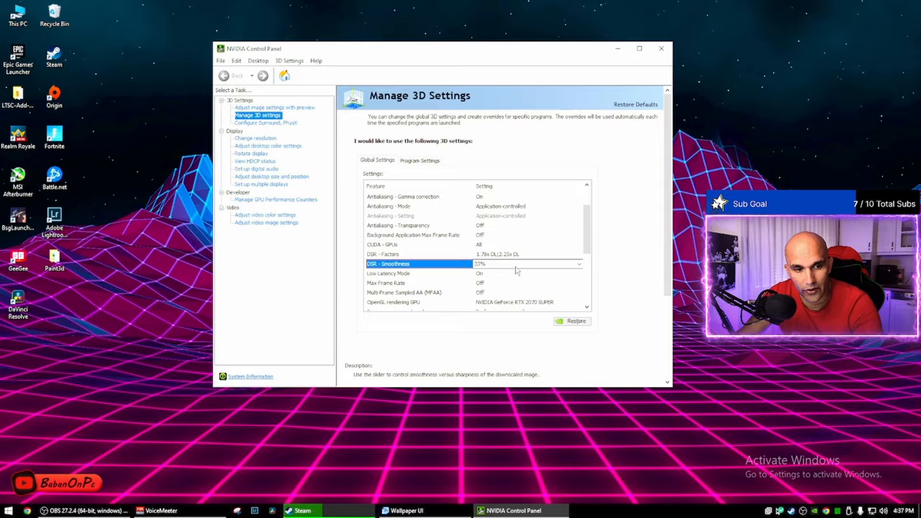
# Lower the DSR - Smoothness slider, confirm it, and close the control panel.
pyautogui.click(578, 264)
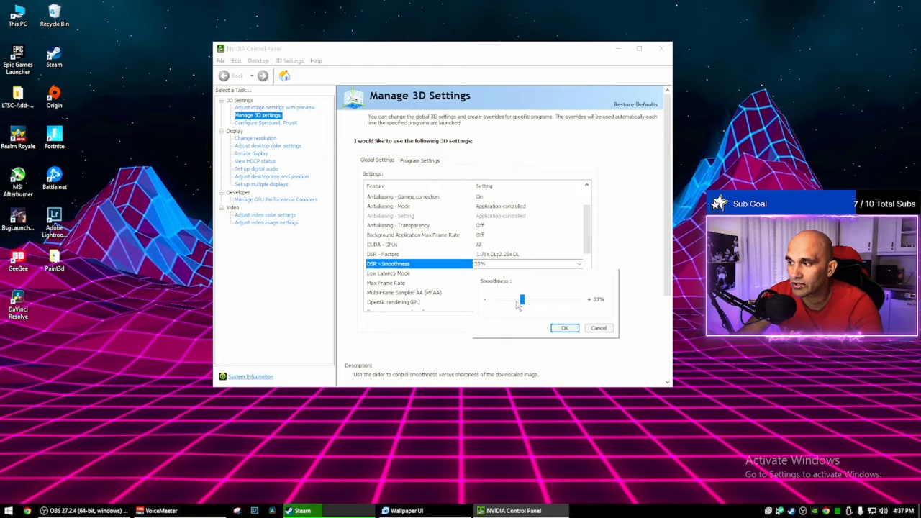
pyautogui.moveTo(524, 298); pyautogui.dragTo(510, 298)
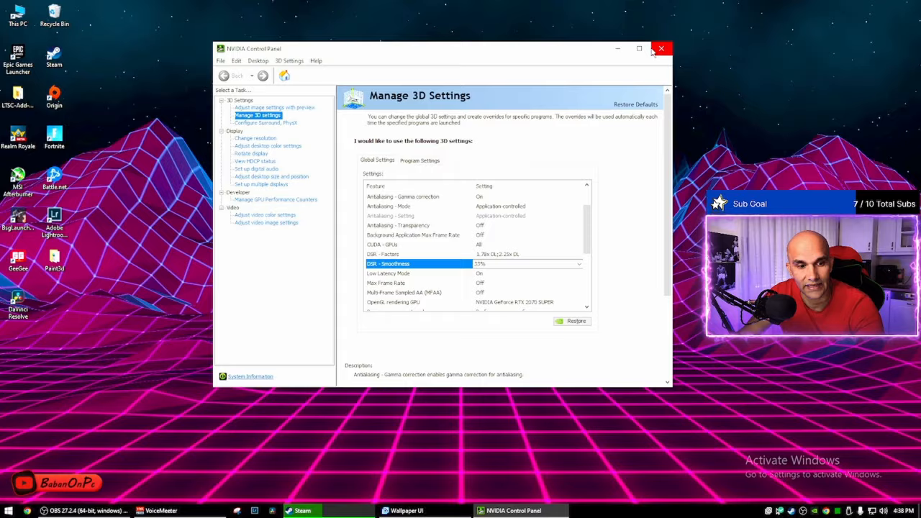
pyautogui.click(661, 49)
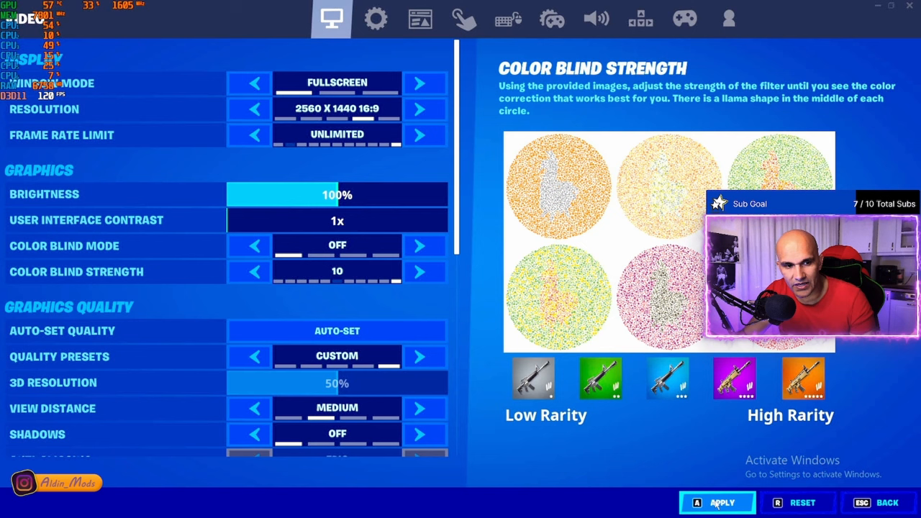
# Expand Fortnite's Window Mode choices with Fullscreen selected.
pyautogui.click(115, 82)
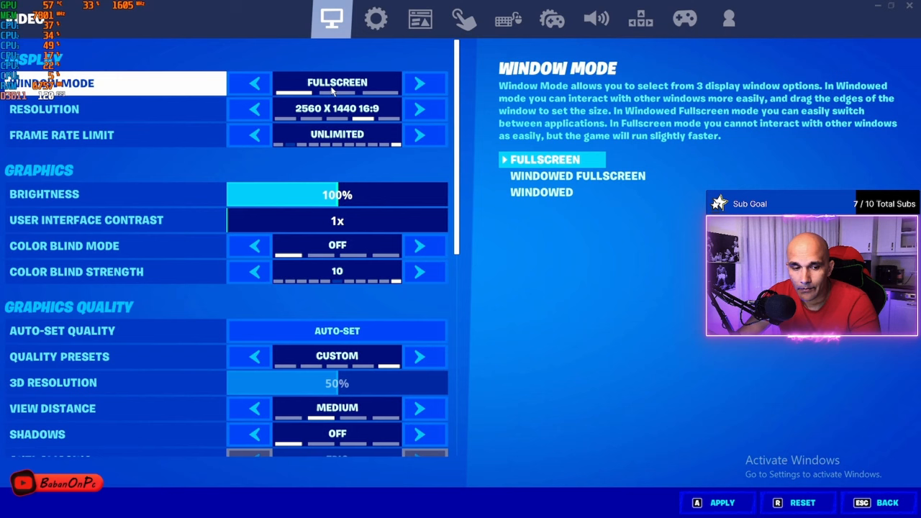